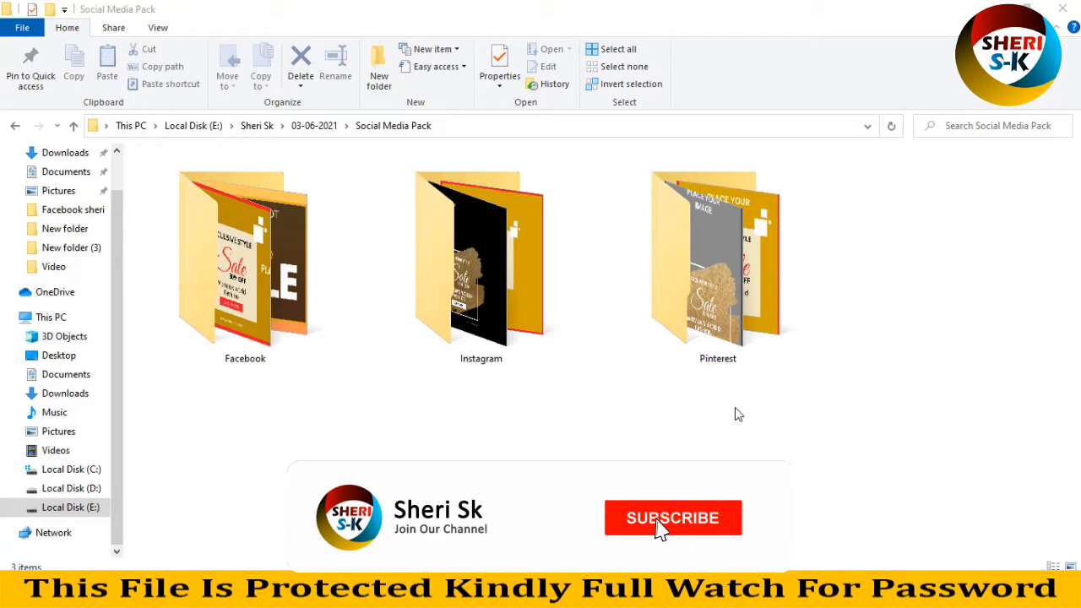
Step: Browse into the Social Media Pack's Facebook templates folder in File Explorer
click(672, 517)
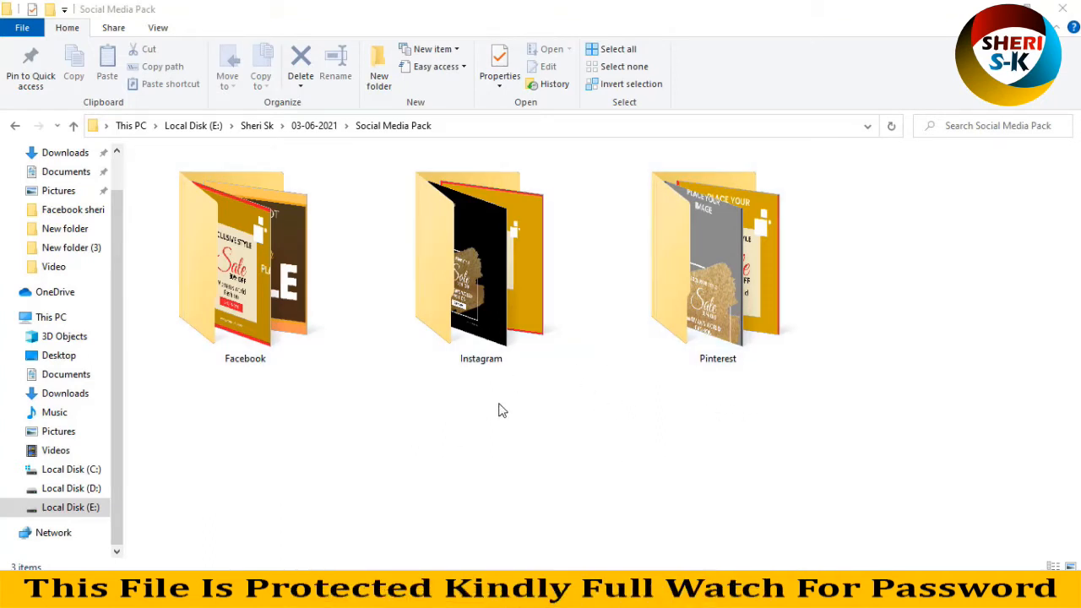
click(245, 261)
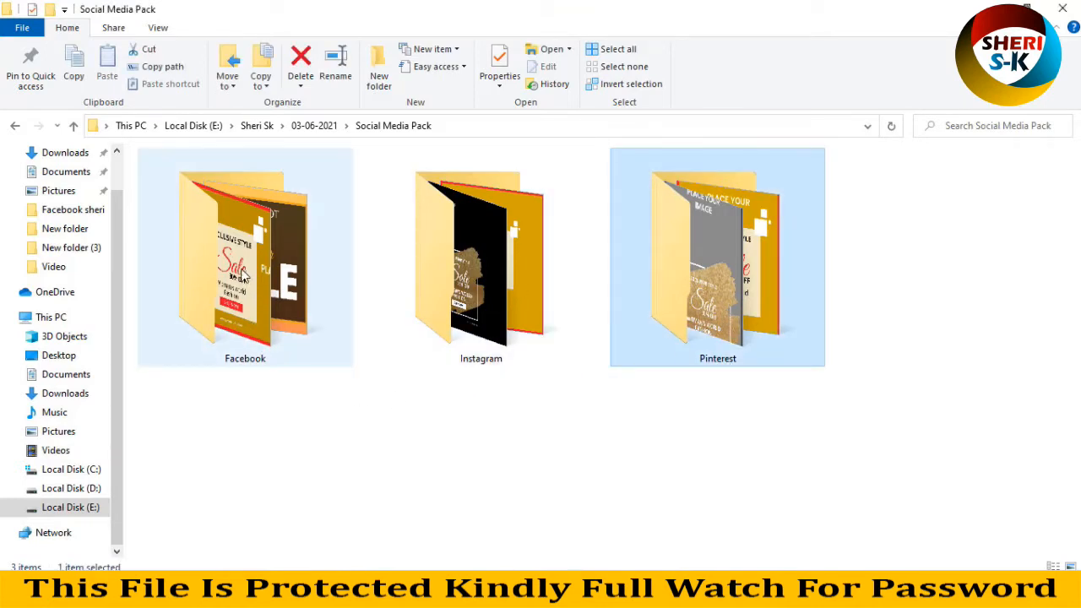
double_click(245, 254)
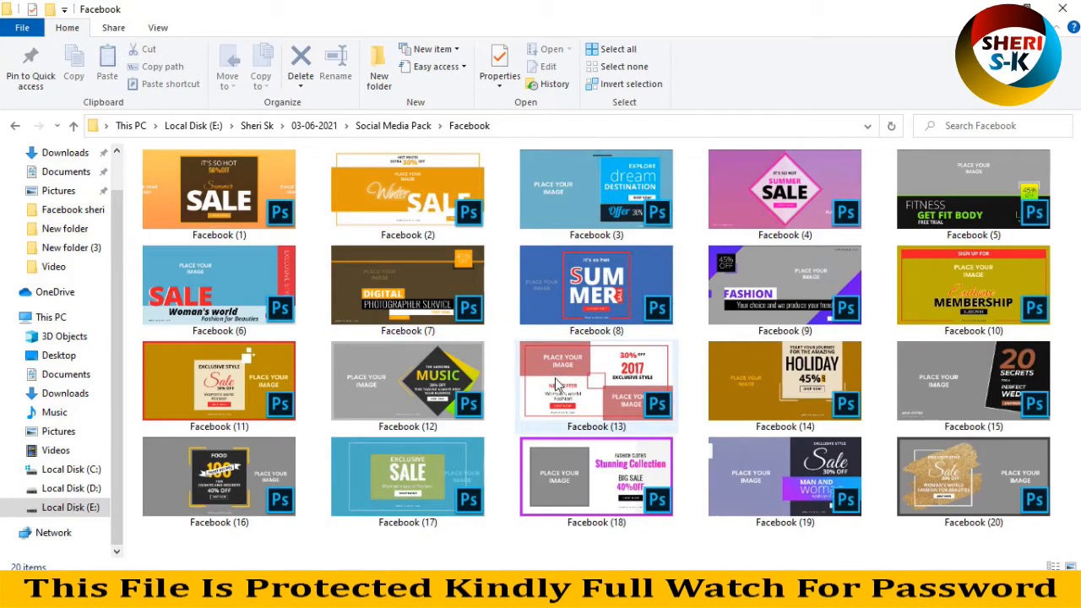
mouse_move(617, 274)
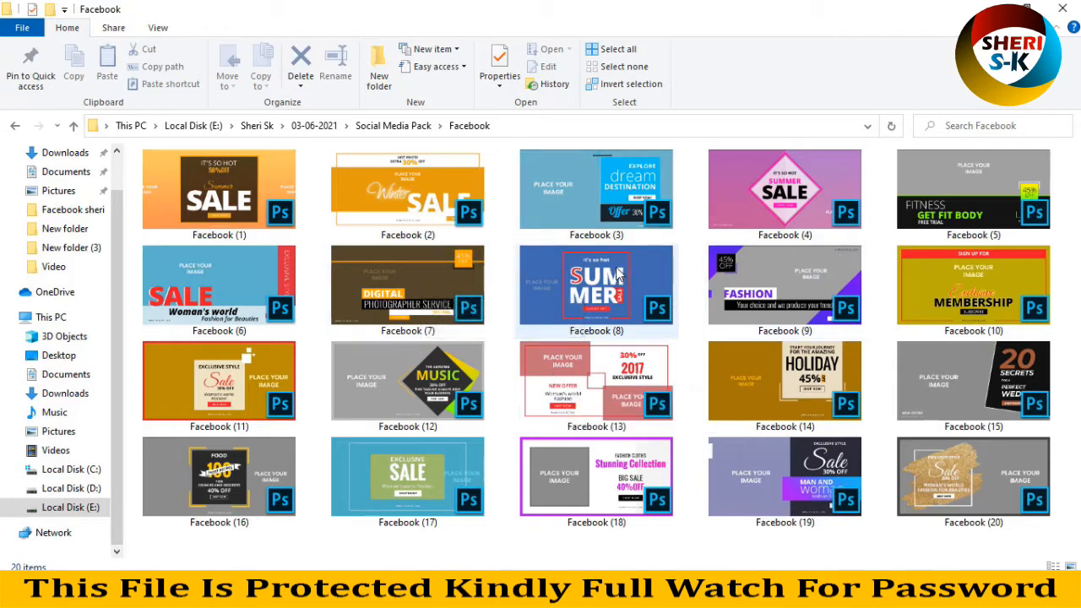
mouse_move(594, 290)
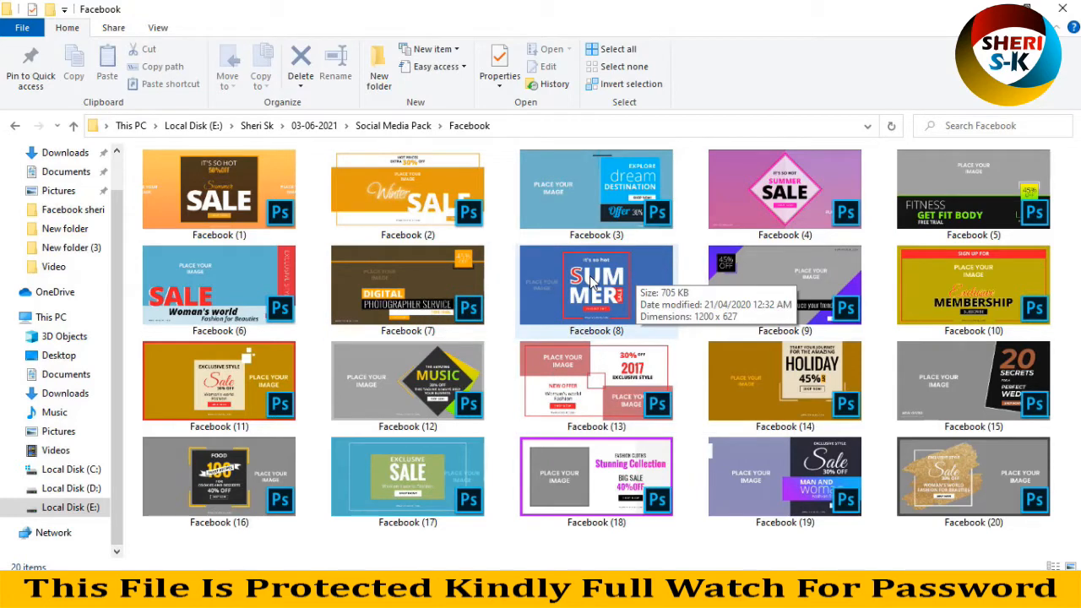
mouse_move(216, 269)
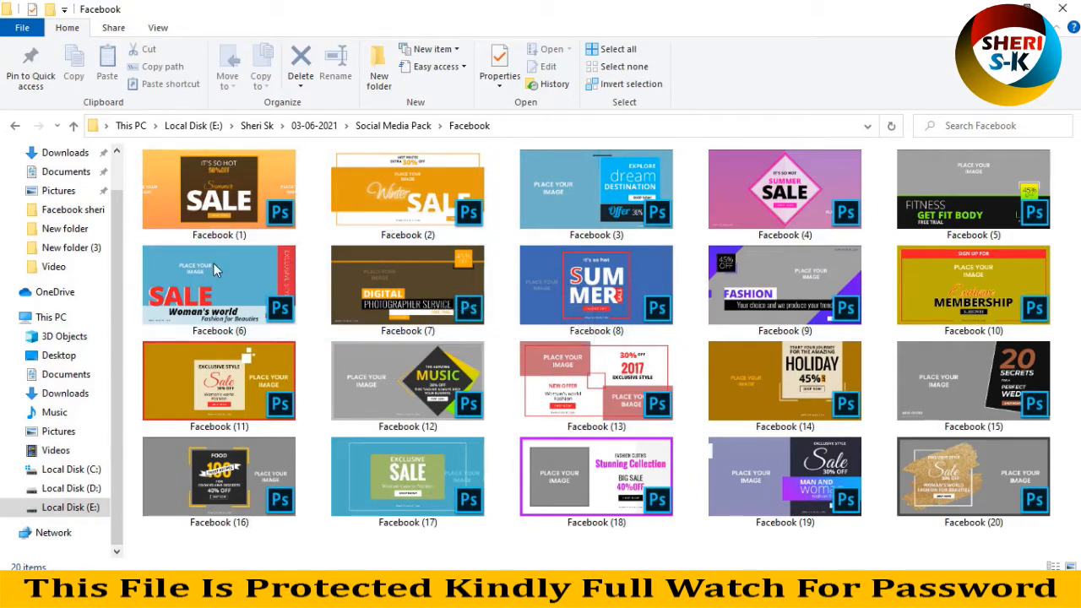
mouse_move(57, 110)
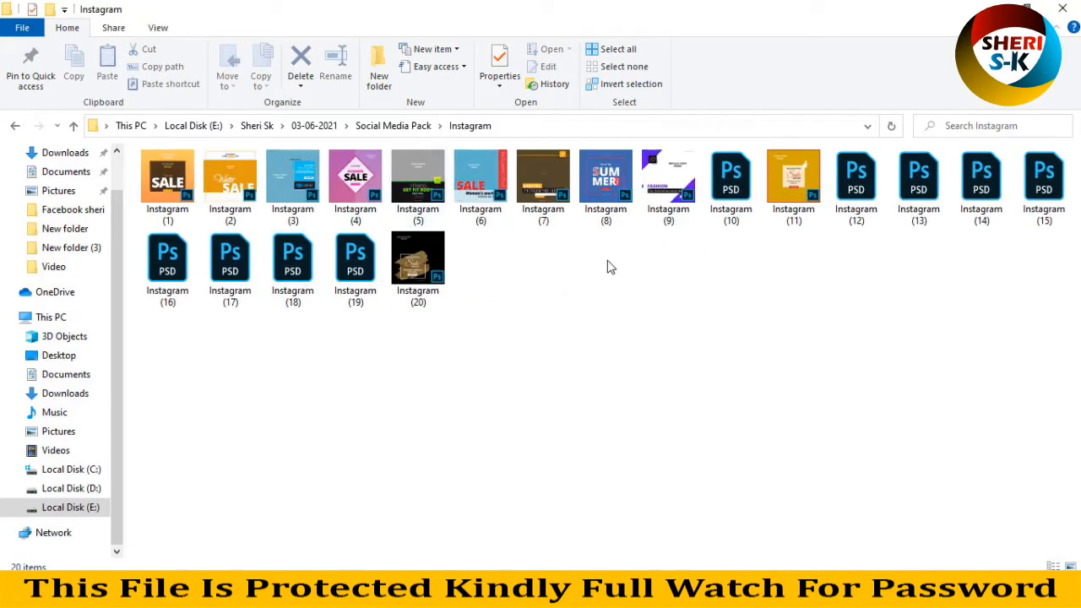
mouse_move(716, 257)
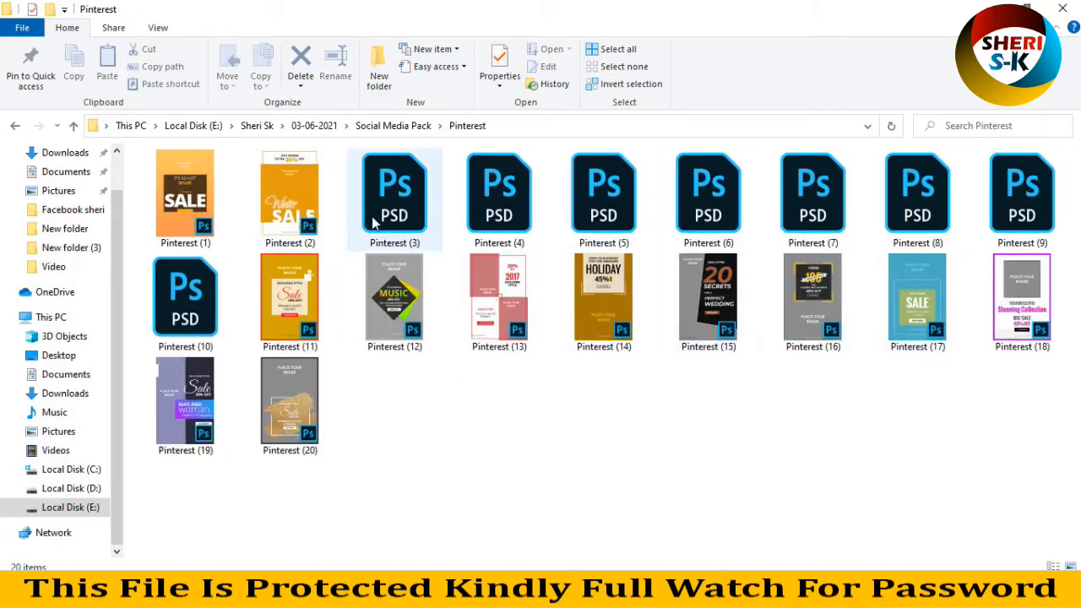
Step: Return to the Facebook folder and launch a Facebook sale template PSD into Photoshop
click(14, 125)
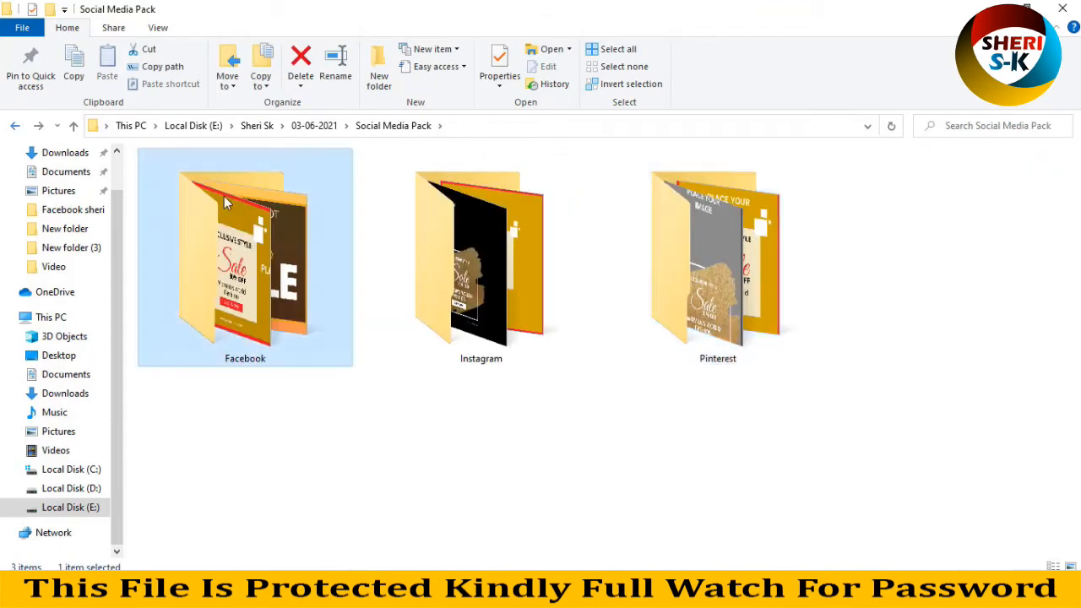
double_click(243, 257)
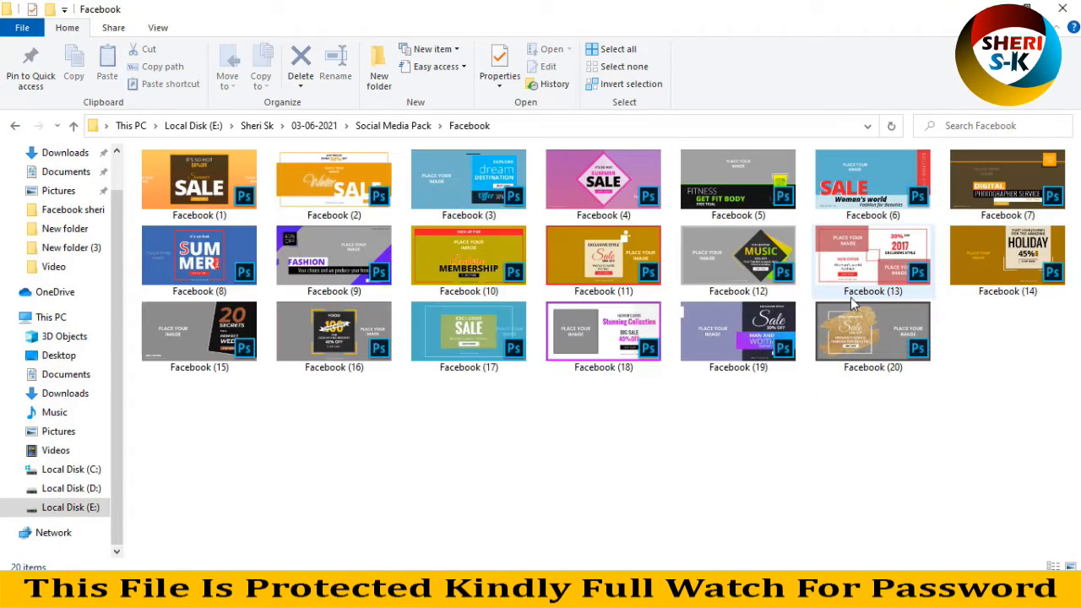
click(736, 329)
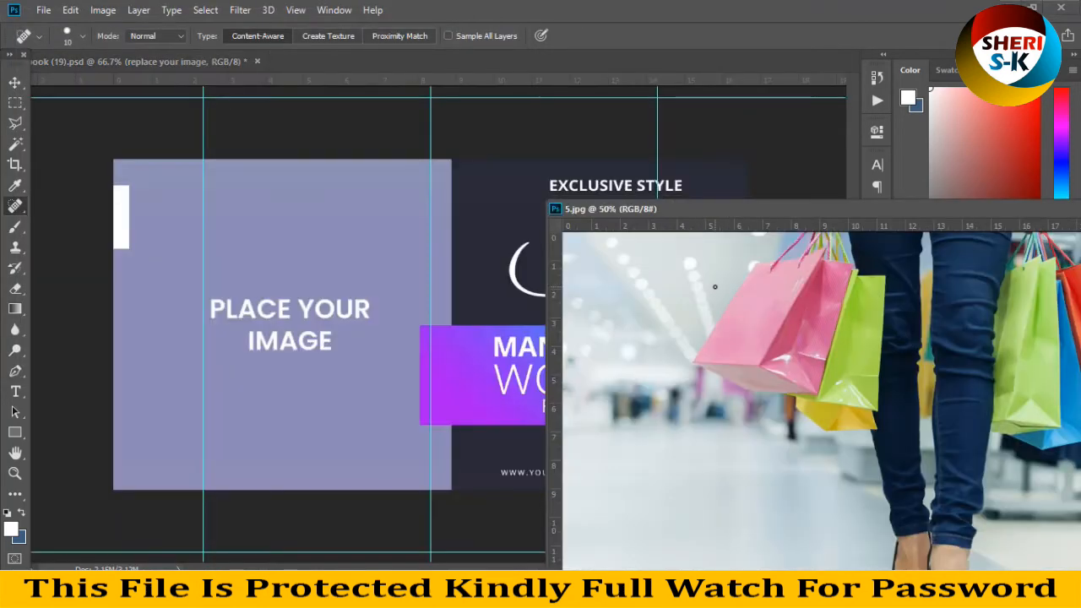
Step: Enter the template's 'replace your image' smart object as its own .psb document
click(15, 81)
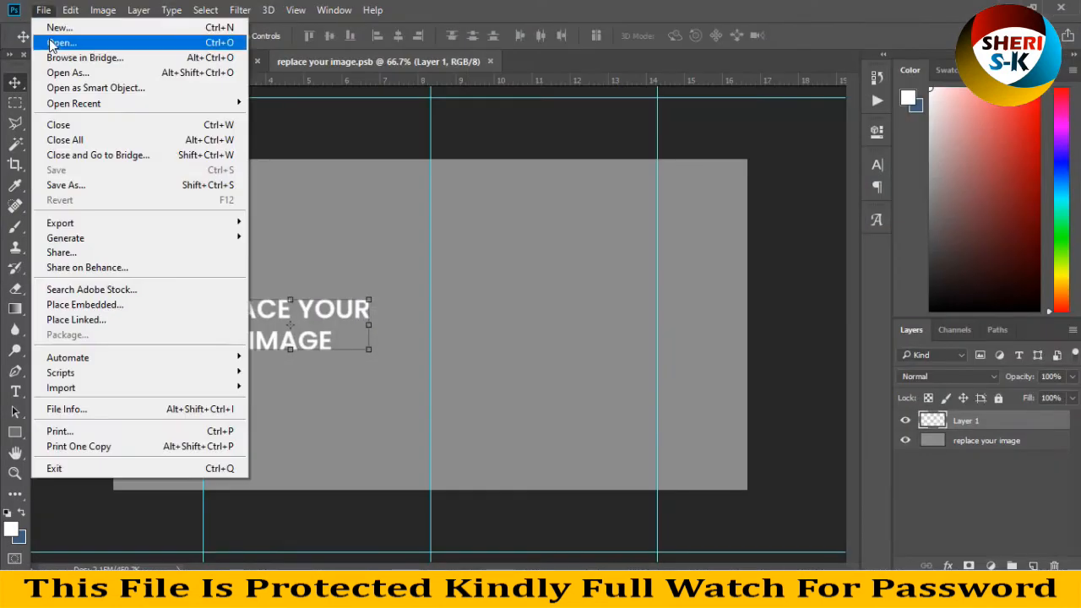
Step: Fit the shopping-bags photo in the .psb and apply the resize so the banner updates
click(60, 42)
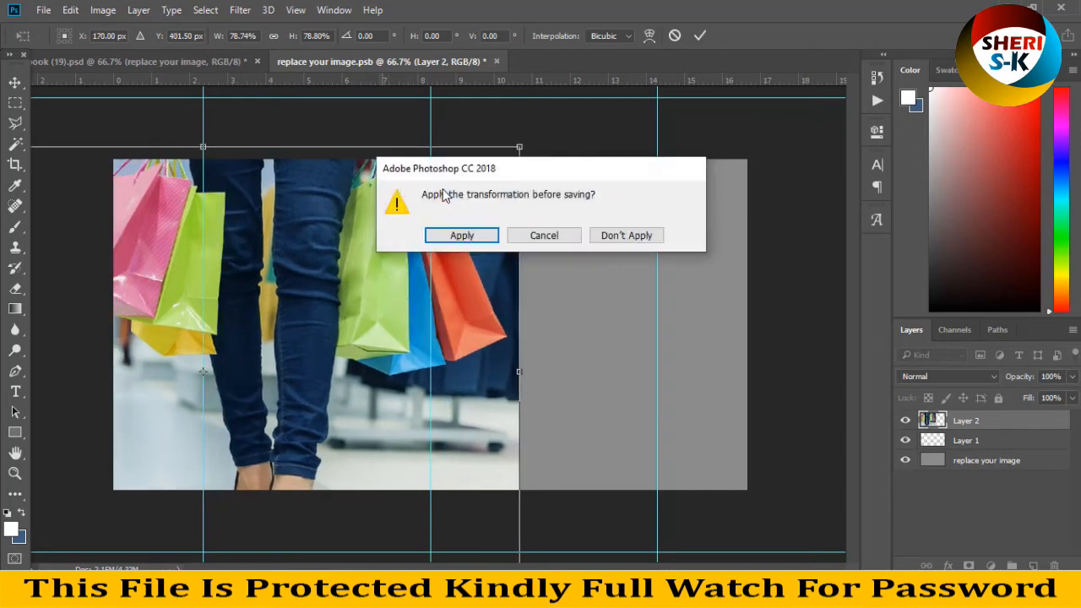
click(461, 235)
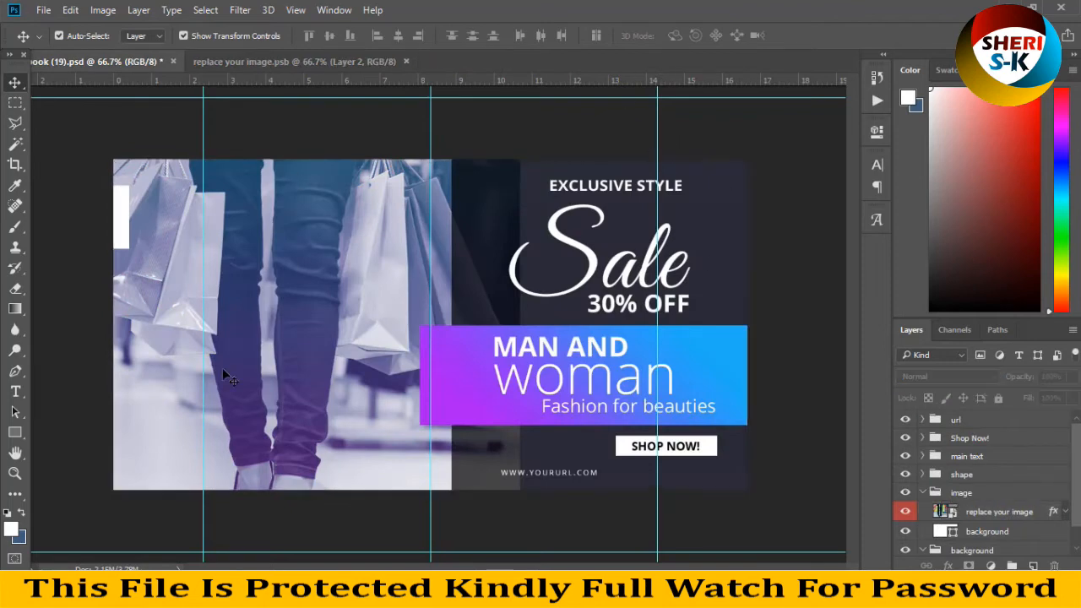
mouse_move(389, 321)
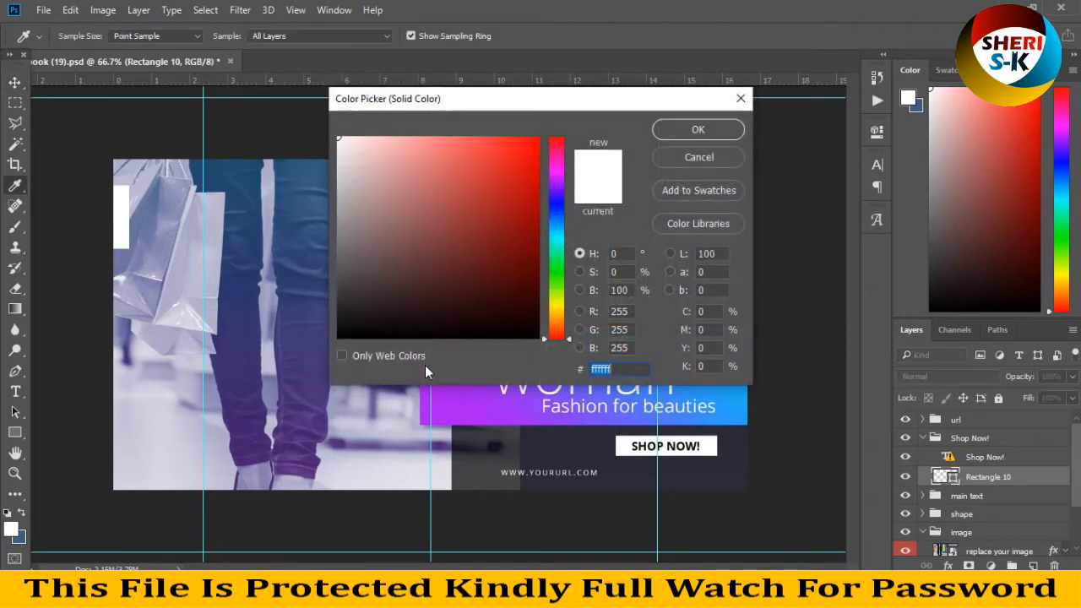
Step: Recolor the Shop Now button's Rectangle 10 layer yellow in the Color Picker
click(504, 146)
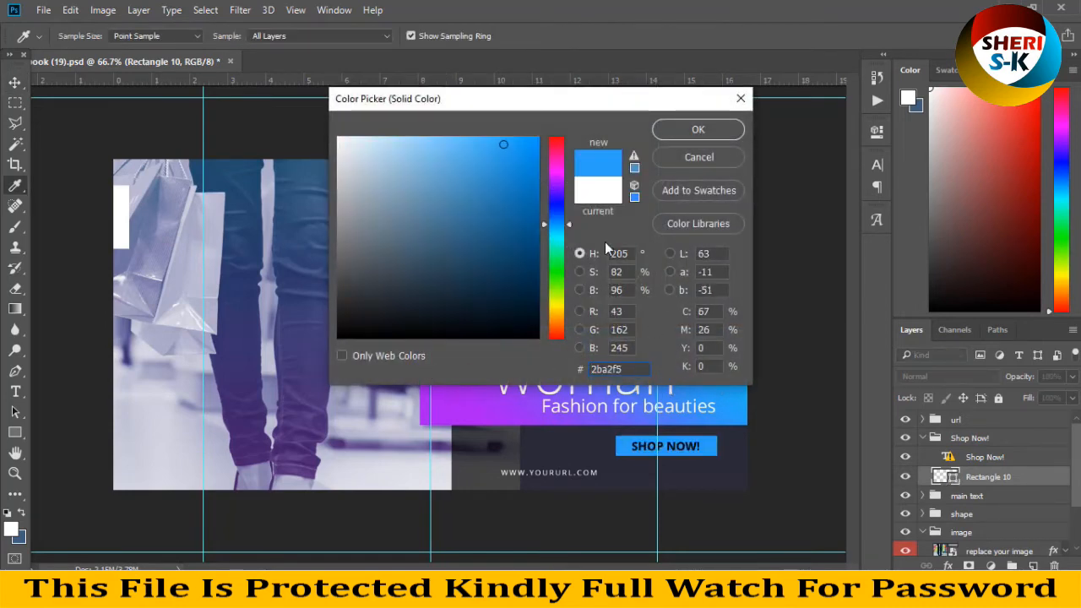
click(698, 129)
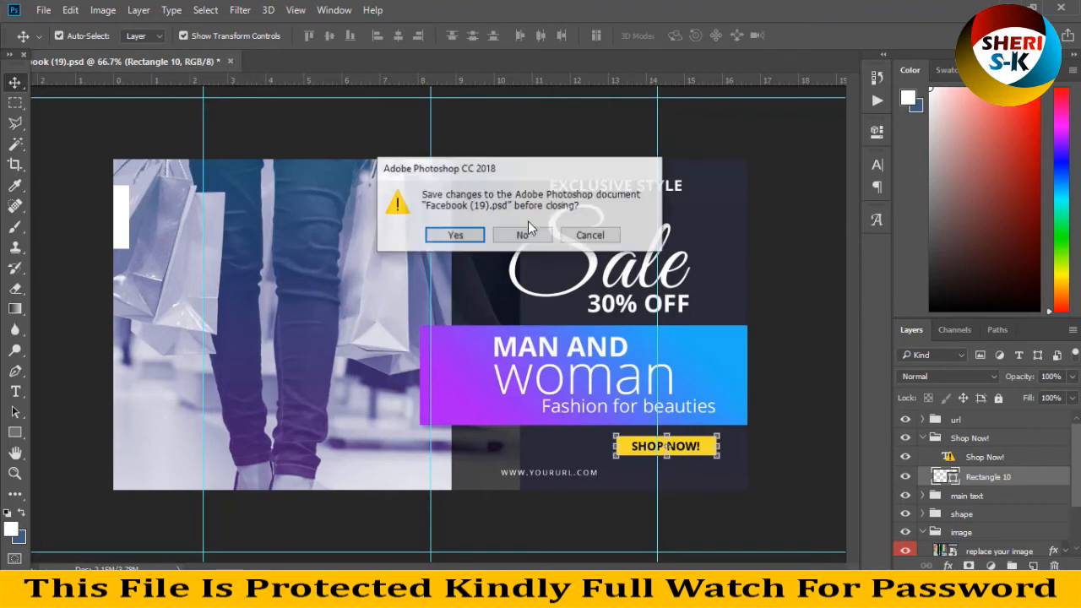
Step: Dismiss the save prompt, close the sale and fashion banners, and load the music sale template
click(522, 235)
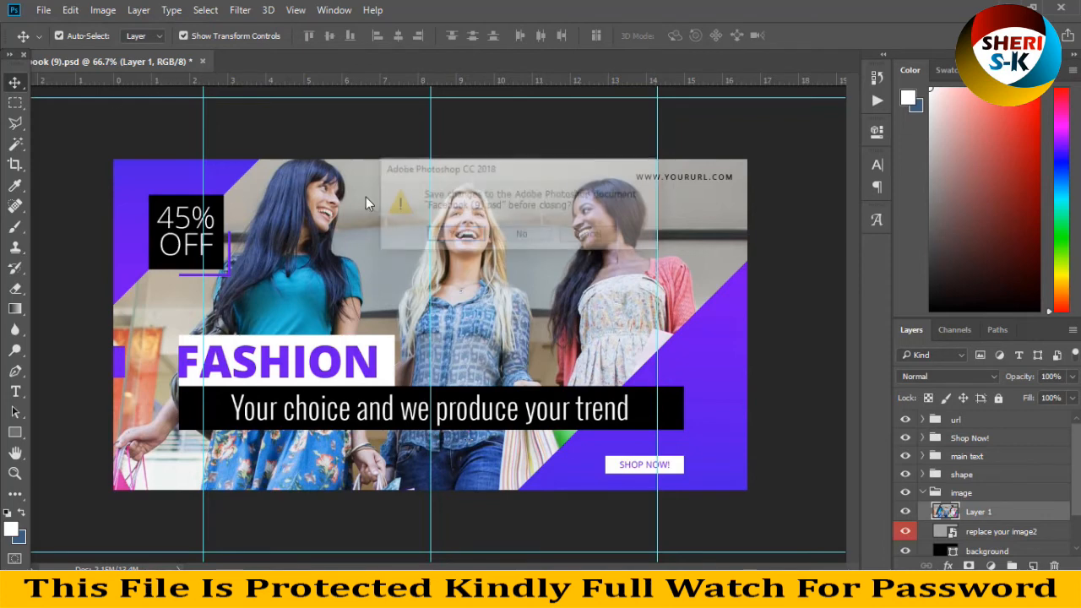
click(522, 233)
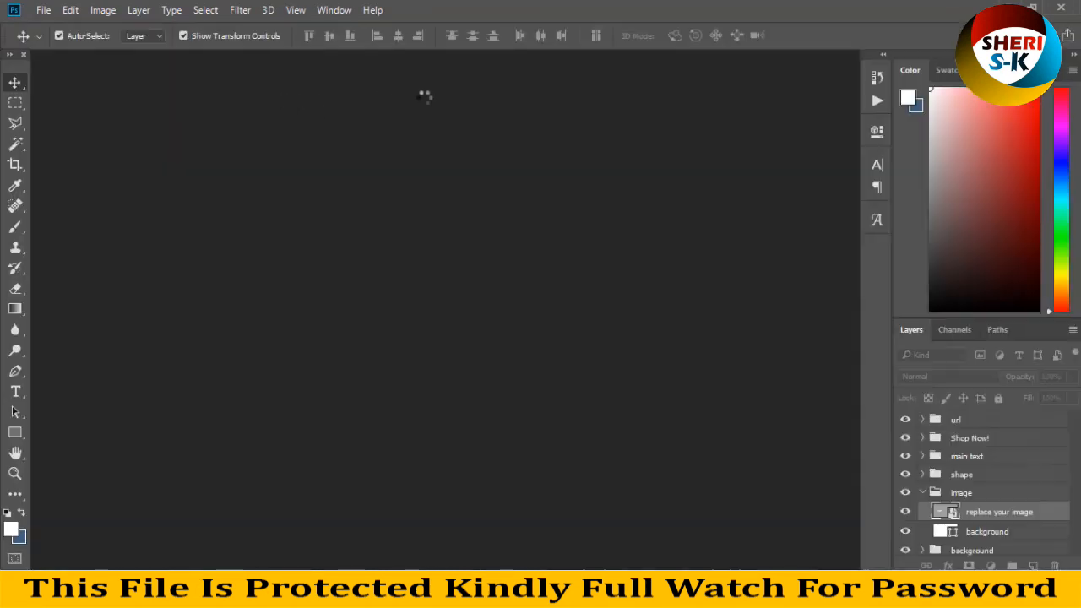
click(43, 10)
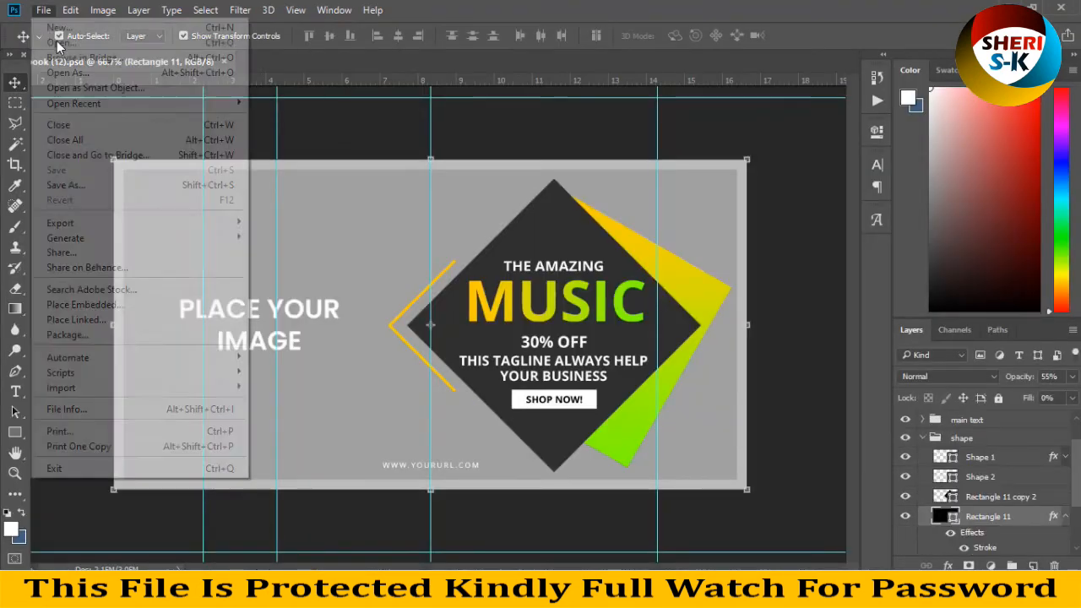